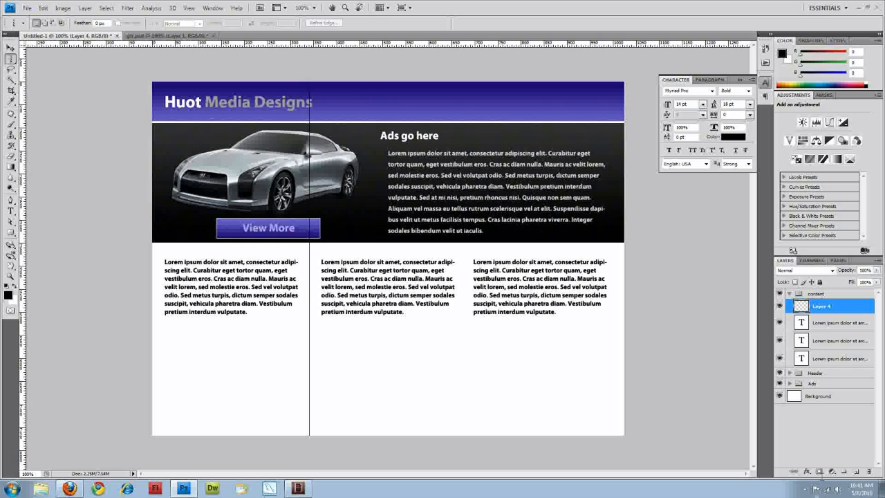
pyautogui.moveTo(807, 472)
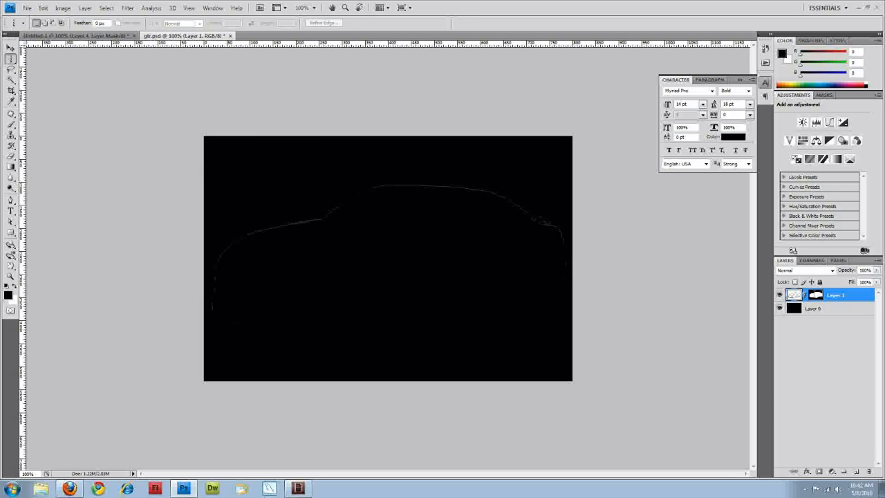
# - Disable the car layer's mask to reveal the full car, then return to the mockup document
pyautogui.doubleClick(816, 295)
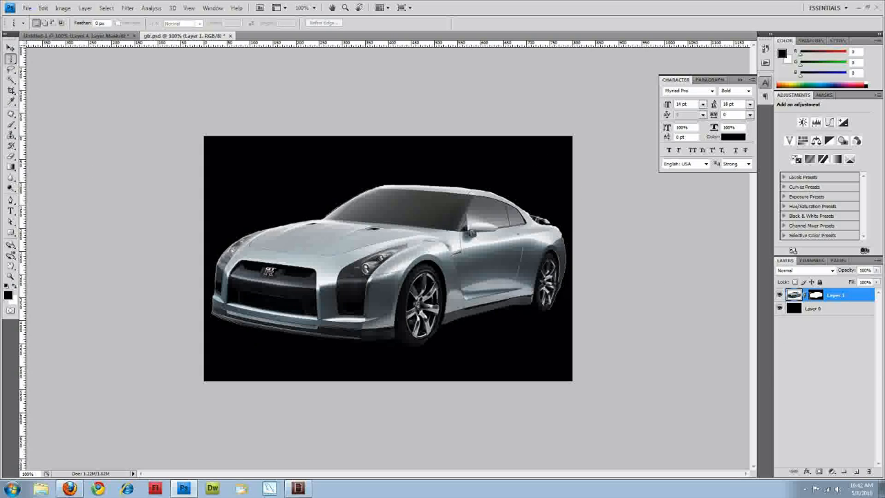
pyautogui.rightClick(816, 294)
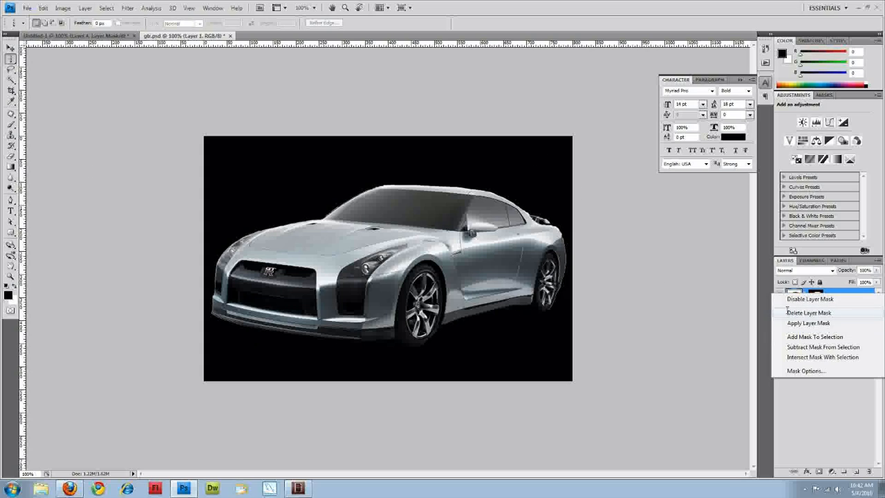
pyautogui.moveTo(811, 299)
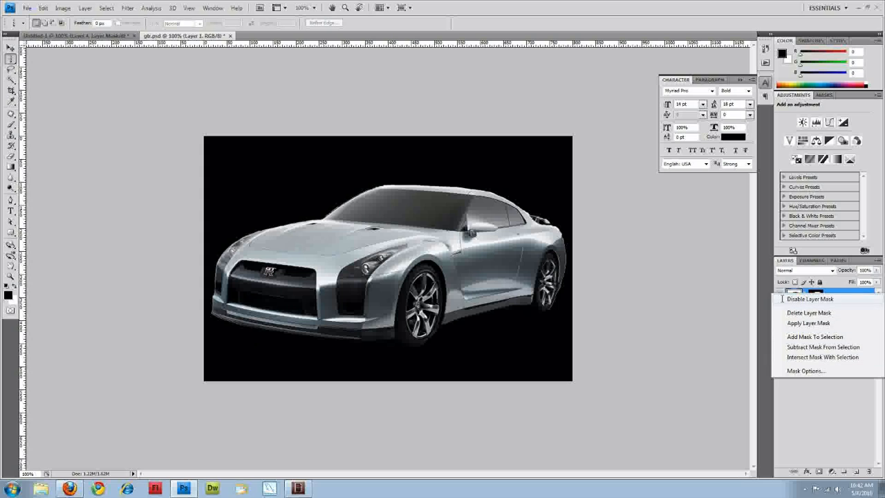
pyautogui.click(810, 299)
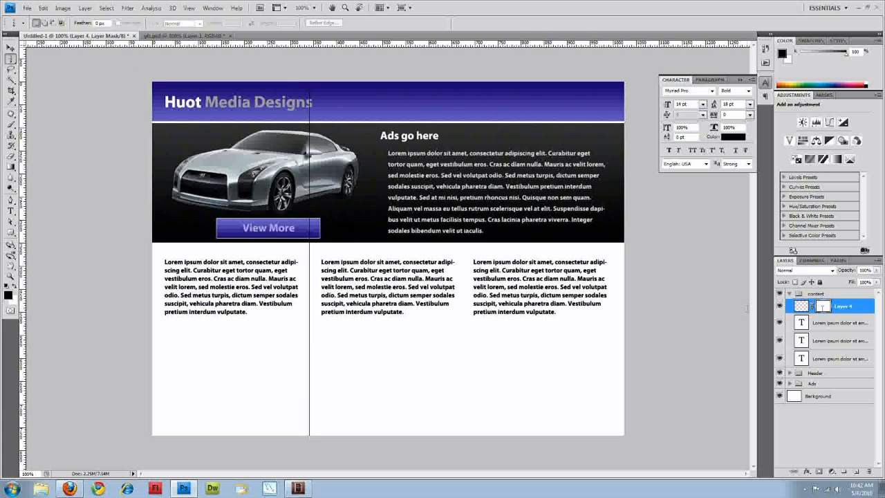
# - Use a rectangular selection to mask the left divider down to the stretch beside the text columns
pyautogui.click(11, 55)
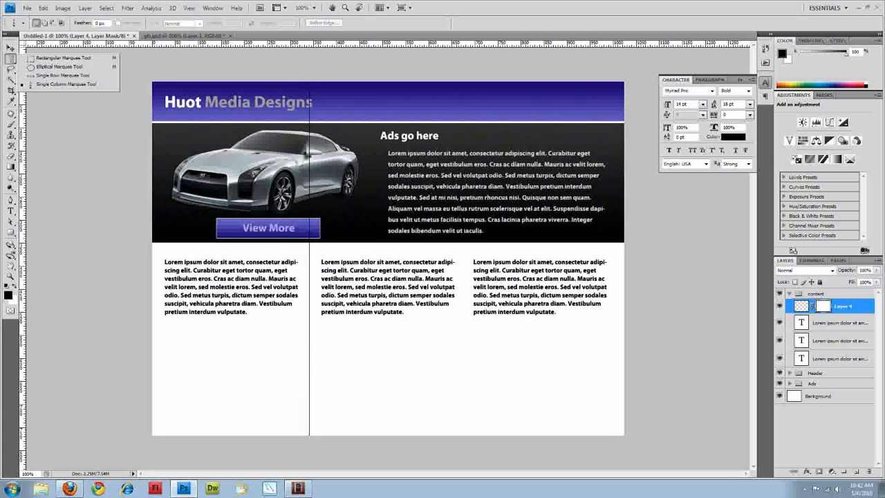
pyautogui.click(11, 47)
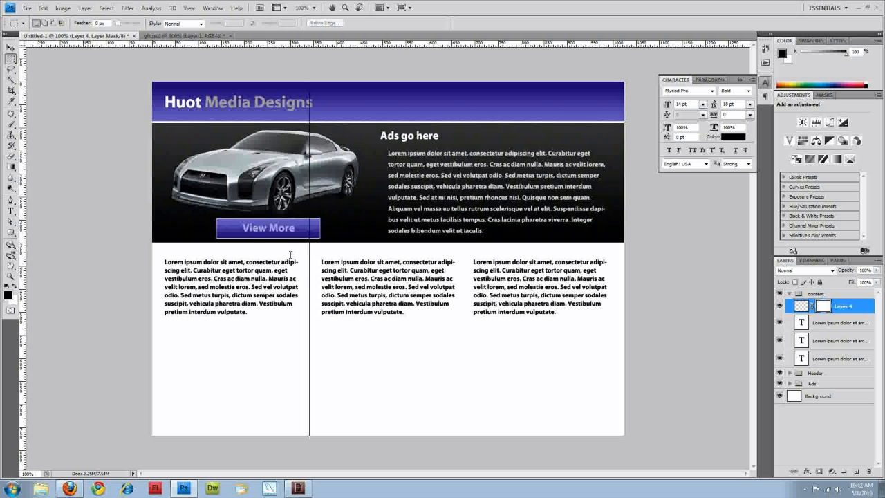
pyautogui.moveTo(291, 254); pyautogui.dragTo(330, 322)
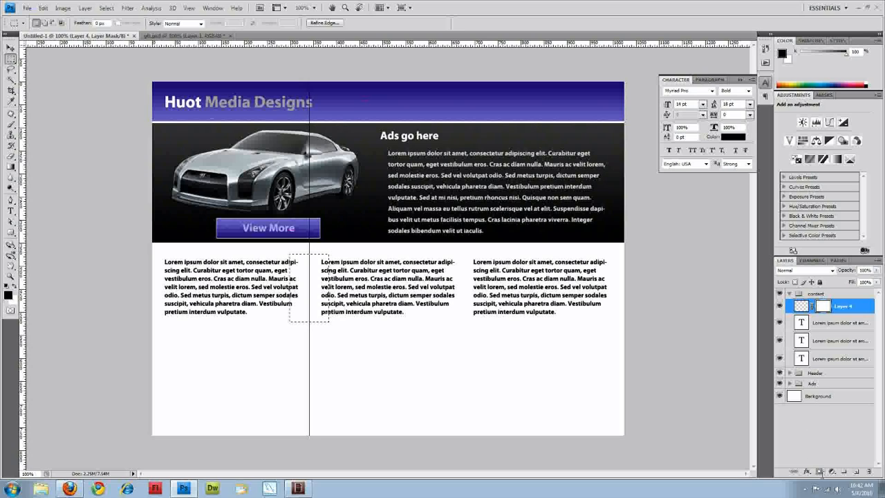
pyautogui.rightClick(823, 306)
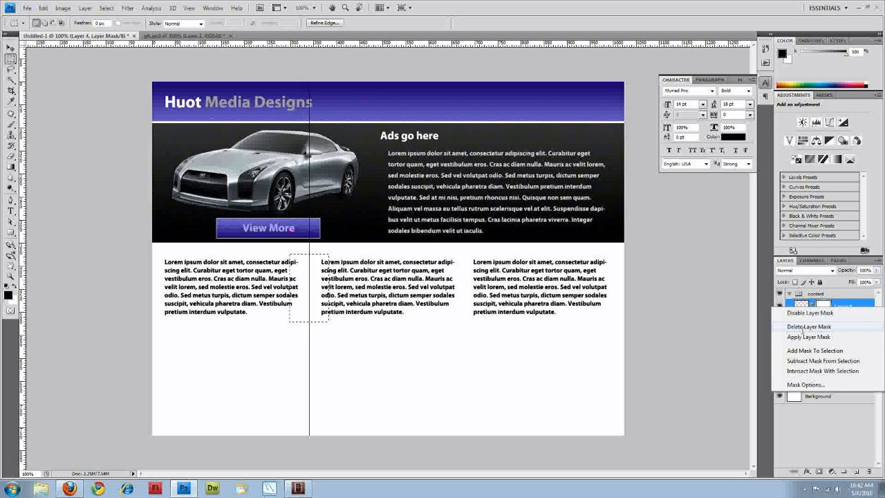
pyautogui.click(808, 327)
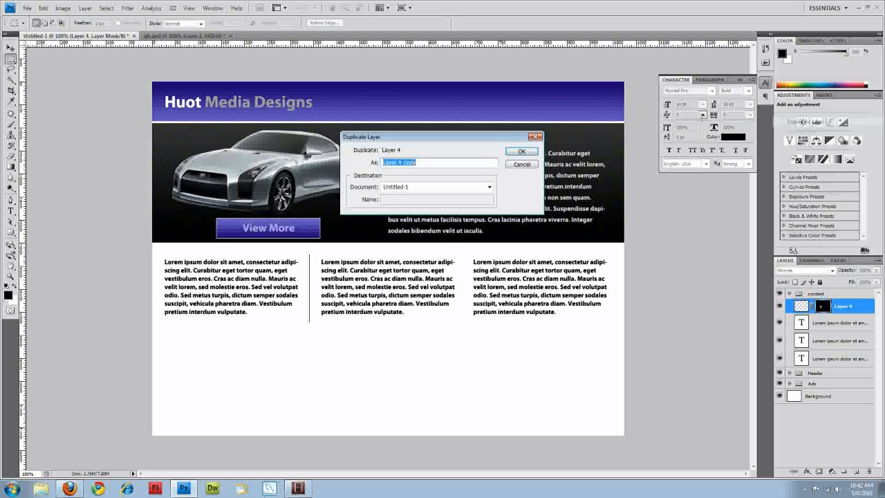
# - Duplicate the shortened divider layer and place the copy between the second and third columns
pyautogui.click(522, 151)
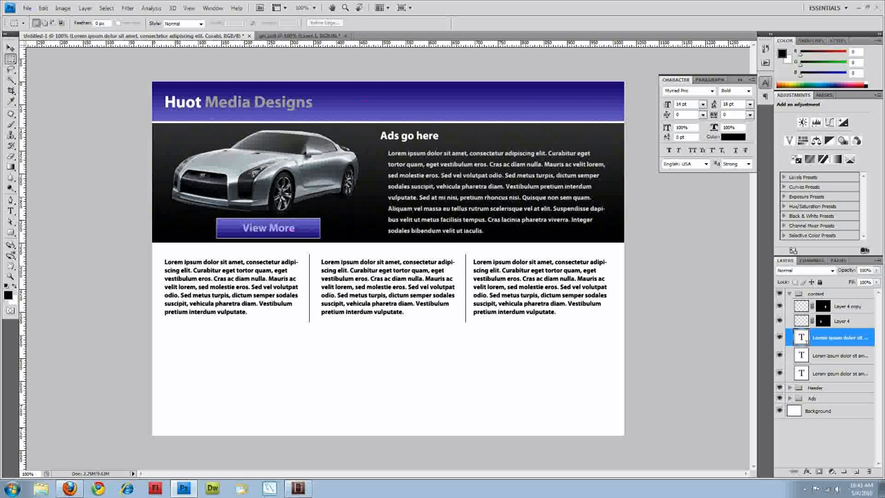
# - Check a column's text colour, then apply the same dark hex colour to the left column text
pyautogui.doubleClick(540, 285)
pyautogui.write('333333')
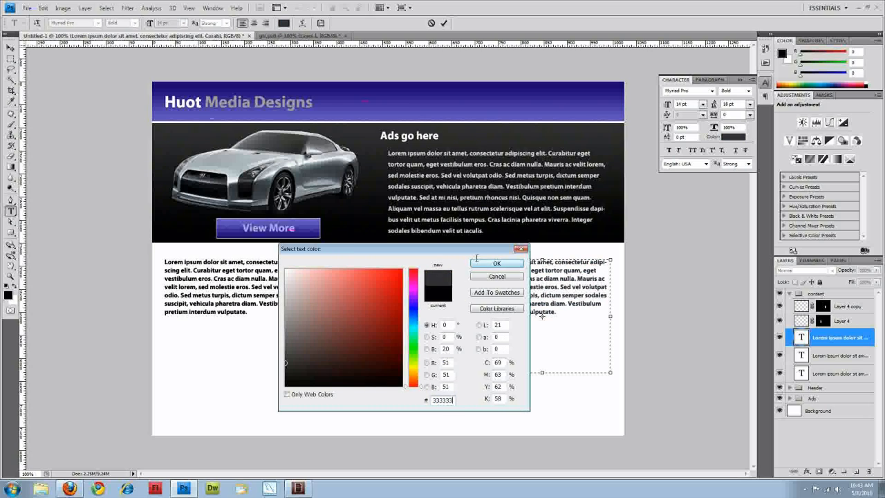
pyautogui.click(497, 262)
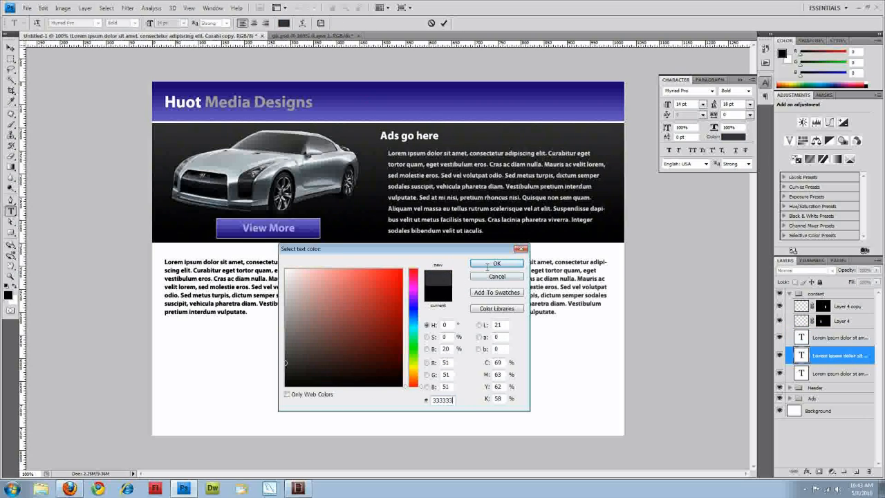
pyautogui.click(496, 262)
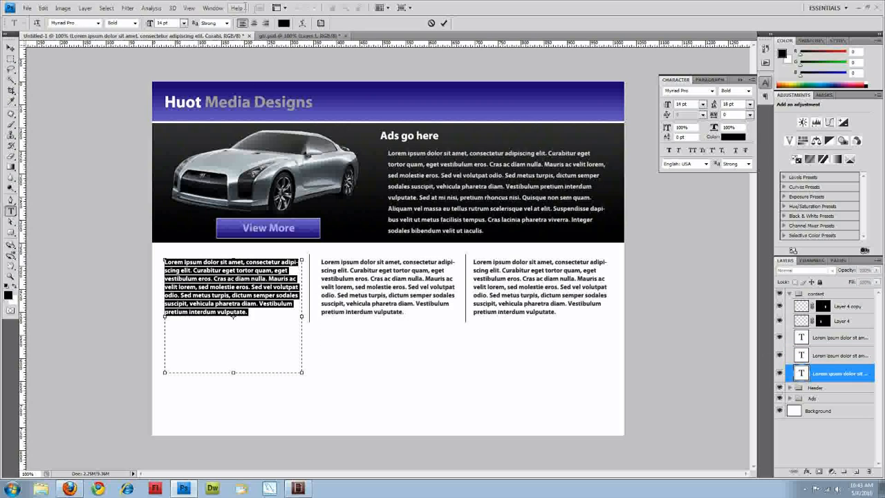
pyautogui.click(712, 138)
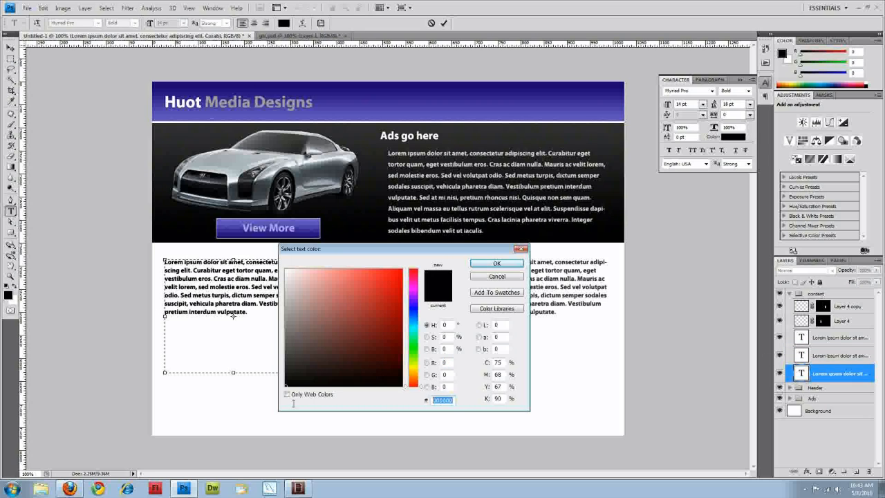
pyautogui.click(285, 362)
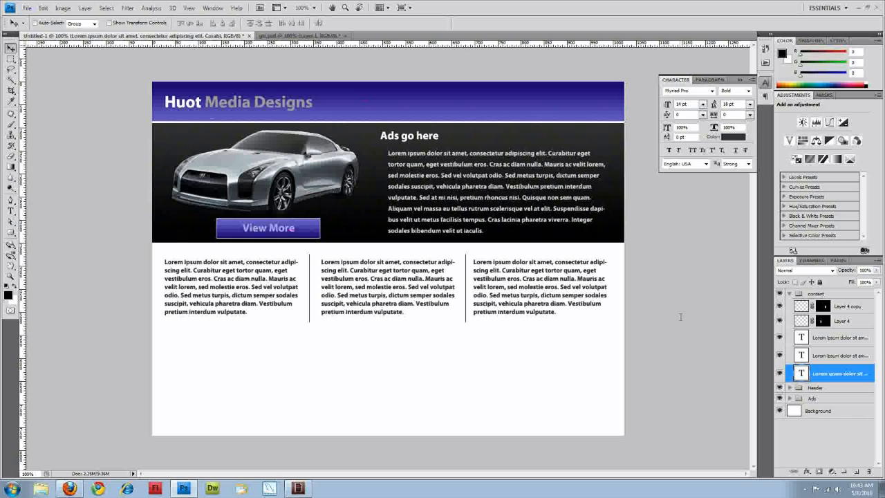
pyautogui.moveTo(667, 370)
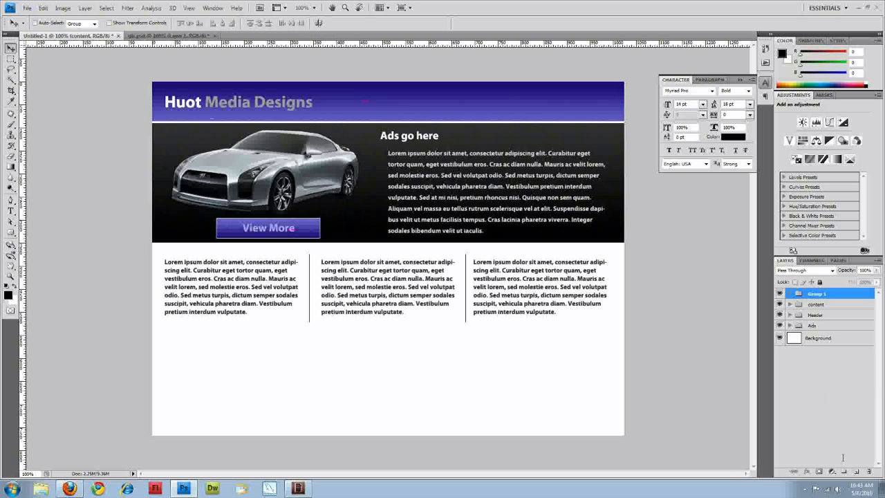
# - Rename the new content layer group and pick a dark blue-violet foreground colour for the footer
pyautogui.doubleClick(817, 293)
pyautogui.write('footer')
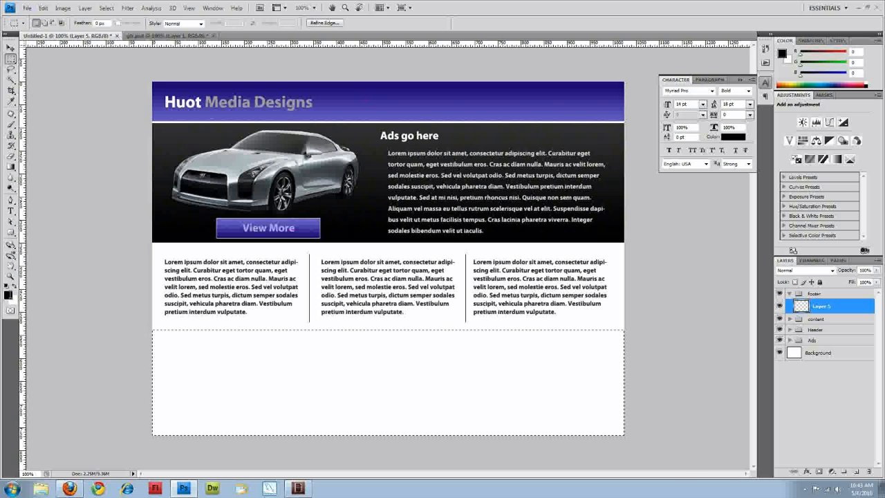
pyautogui.click(5, 295)
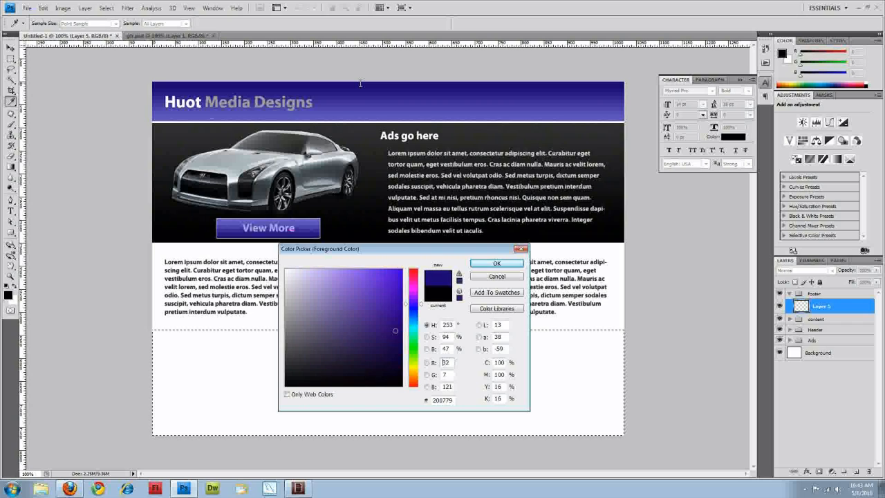
pyautogui.click(496, 263)
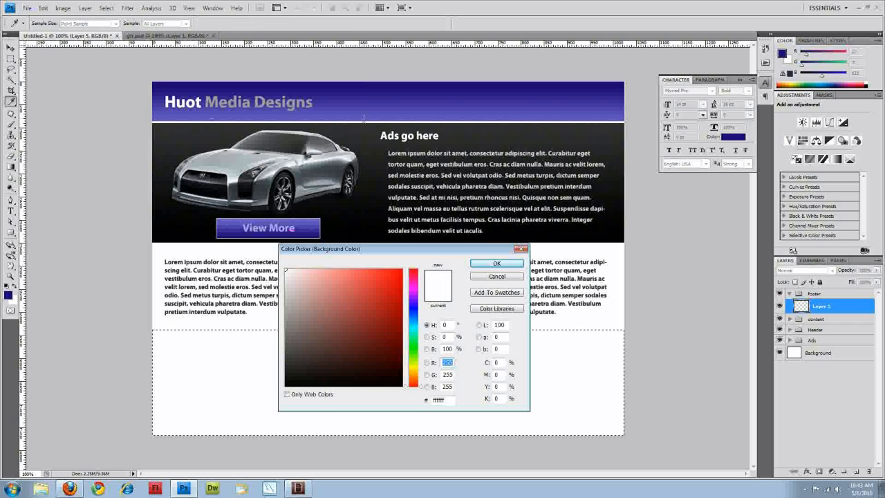
# - Set a lighter blue background colour and fill the footer selection with the blue gradient
pyautogui.click(349, 297)
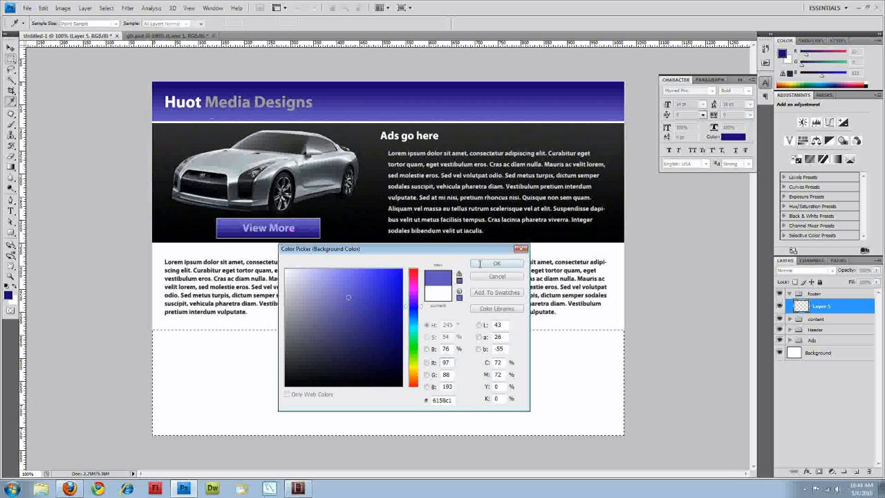
pyautogui.click(496, 262)
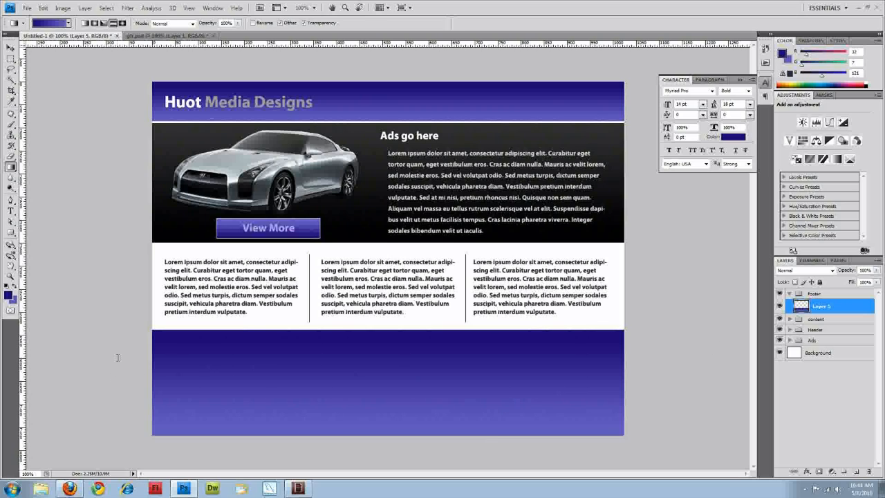
pyautogui.moveTo(307, 387)
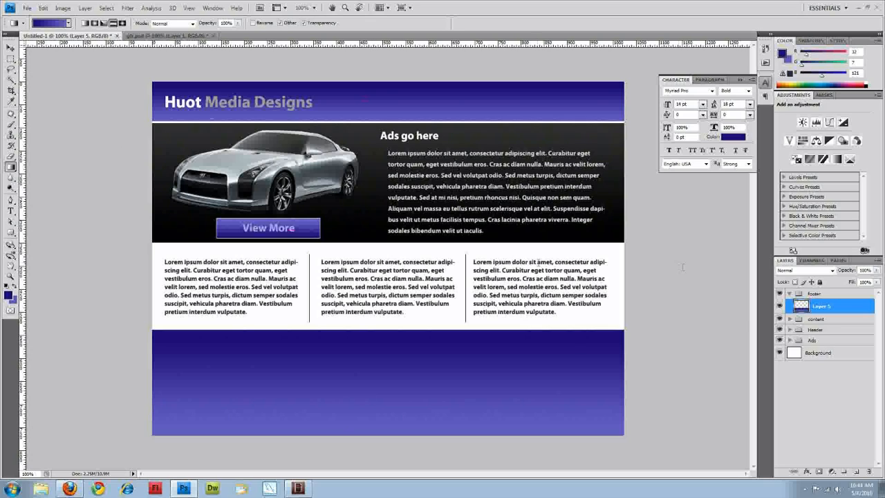
pyautogui.moveTo(747, 312)
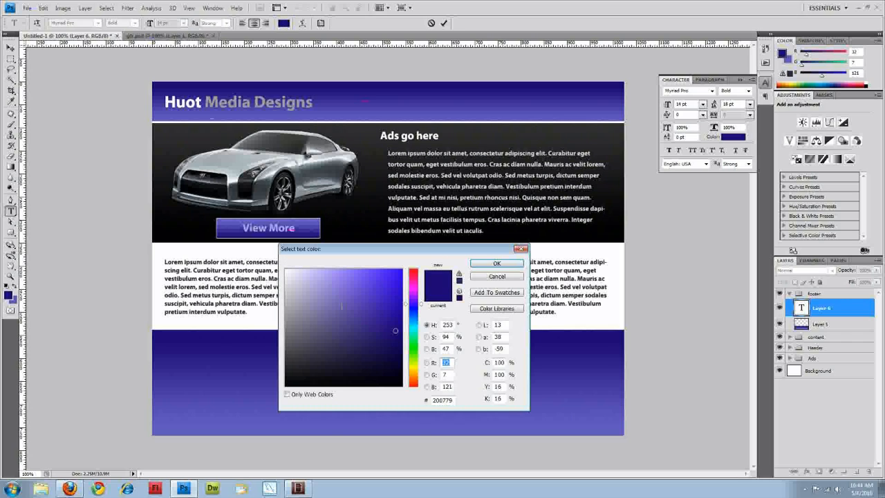
# - Type the white footer menu 'Home | About Me | Designs | Tutorials | Contact Me' below the columns
pyautogui.click(497, 263)
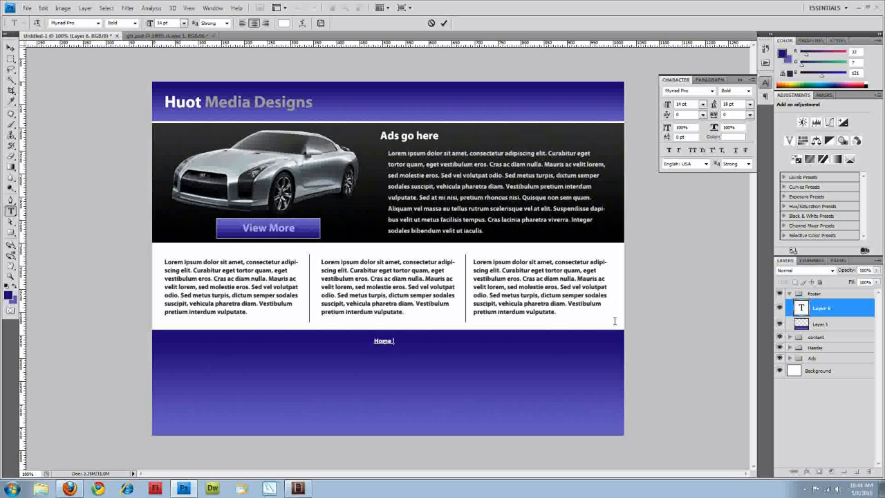
pyautogui.doubleClick(384, 340)
pyautogui.write(' About Us | Designs')
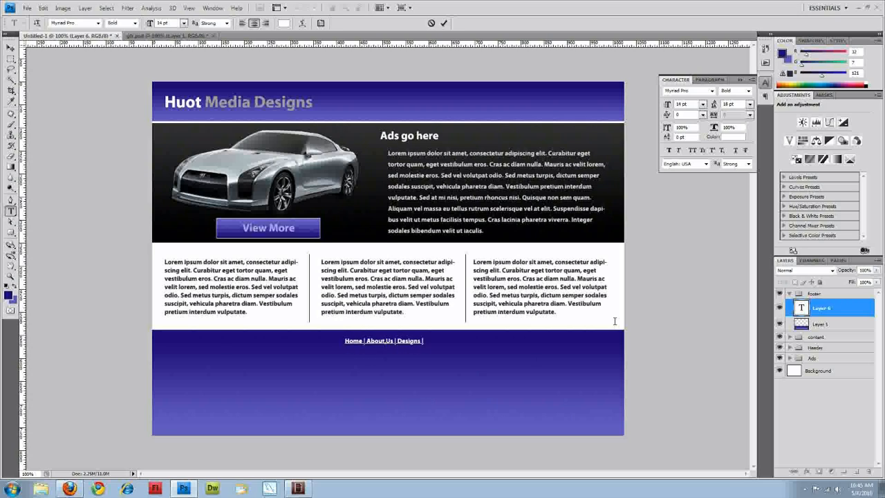
pyautogui.write('Tutorials | Contact M')
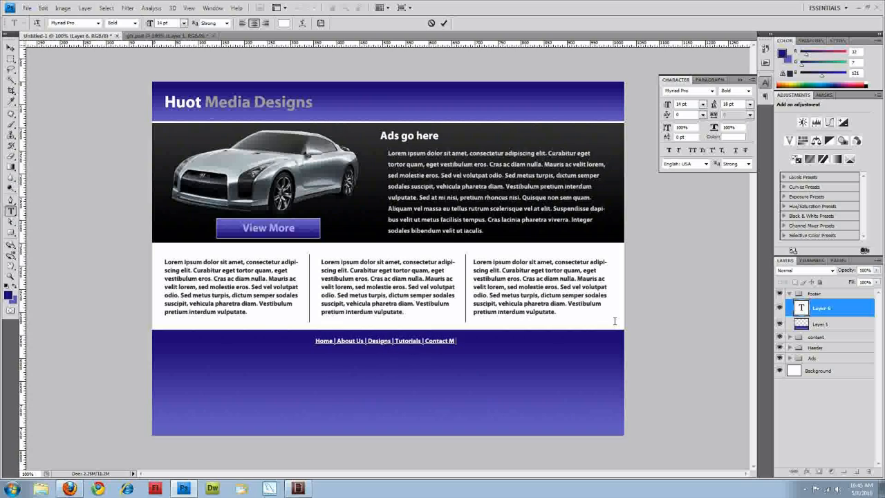
pyautogui.write('e')
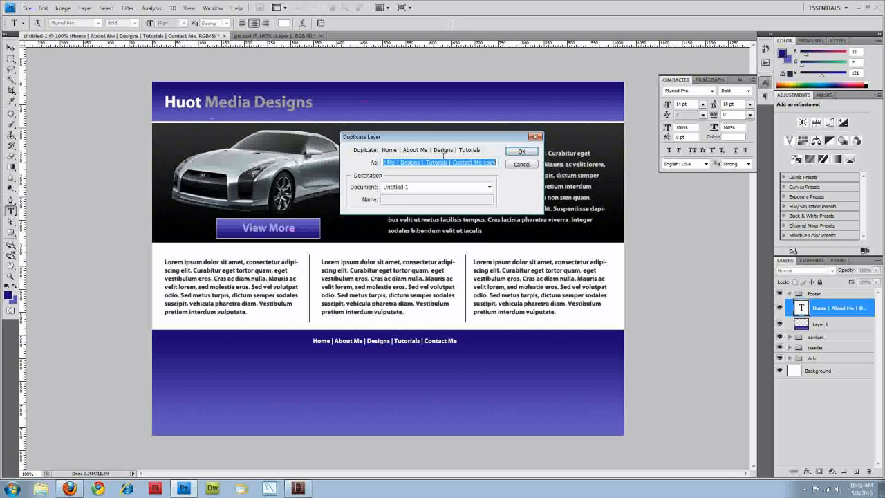
# - Duplicate the footer menu into the header's top right and give it a larger font size
pyautogui.click(521, 151)
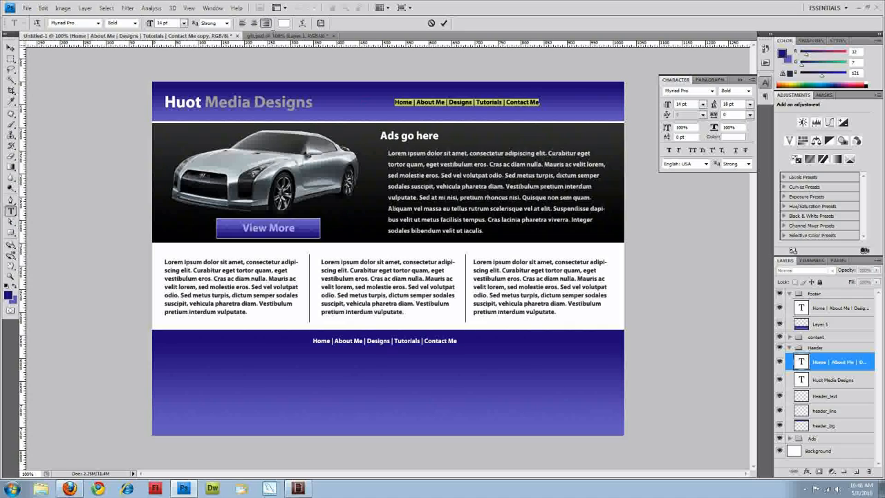
pyautogui.click(183, 22)
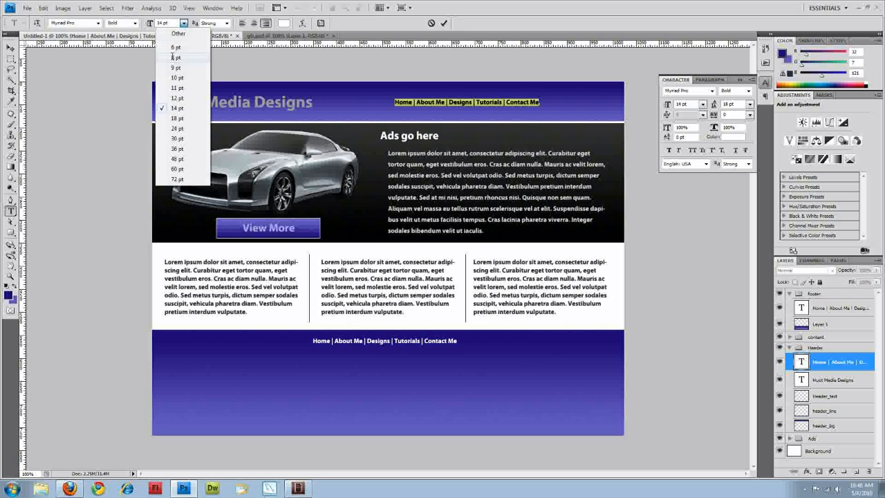
pyautogui.click(177, 128)
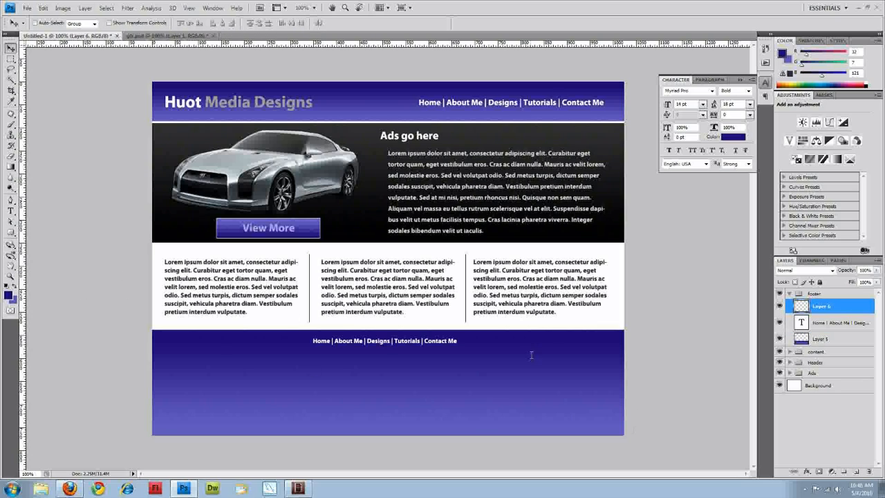
pyautogui.moveTo(296, 332)
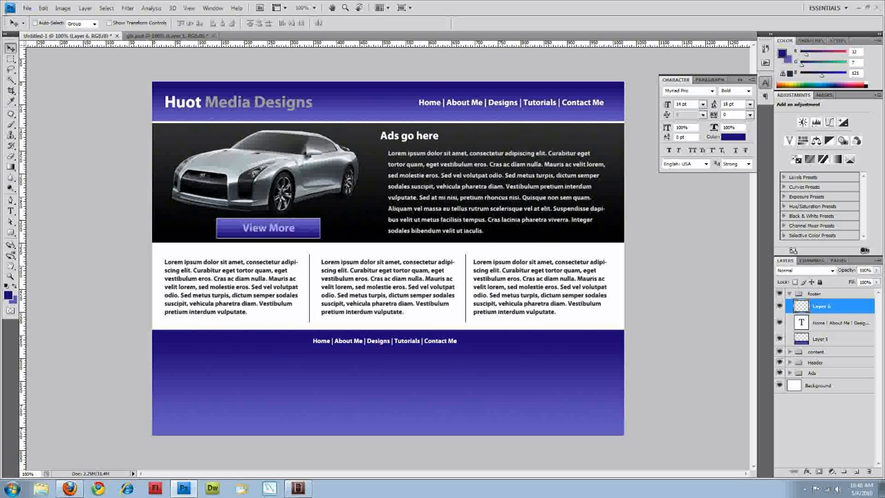
pyautogui.moveTo(83, 221)
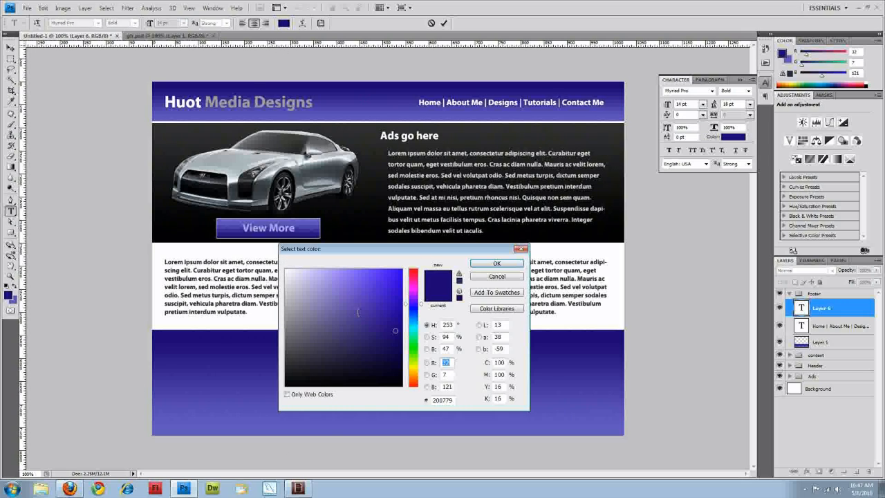
# - Type the white line '(c) 2010, All Rights Reserved, Huot Media Designs' beneath the footer menu
pyautogui.click(496, 263)
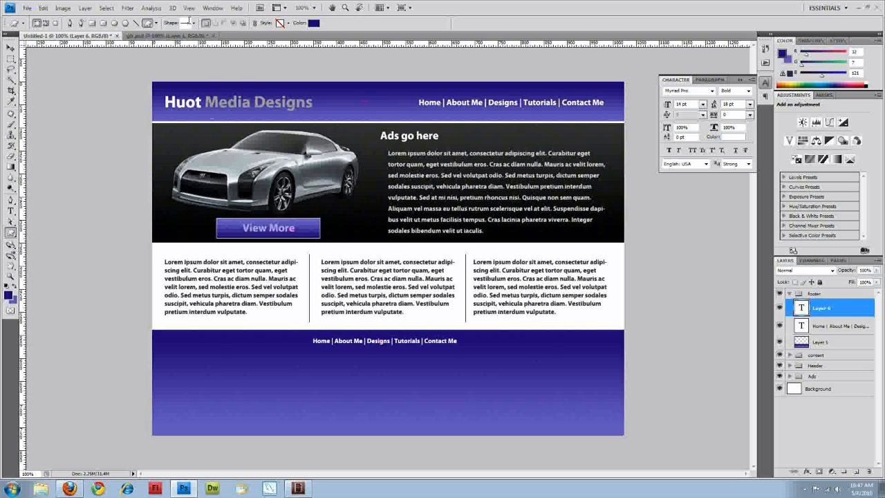
pyautogui.click(197, 22)
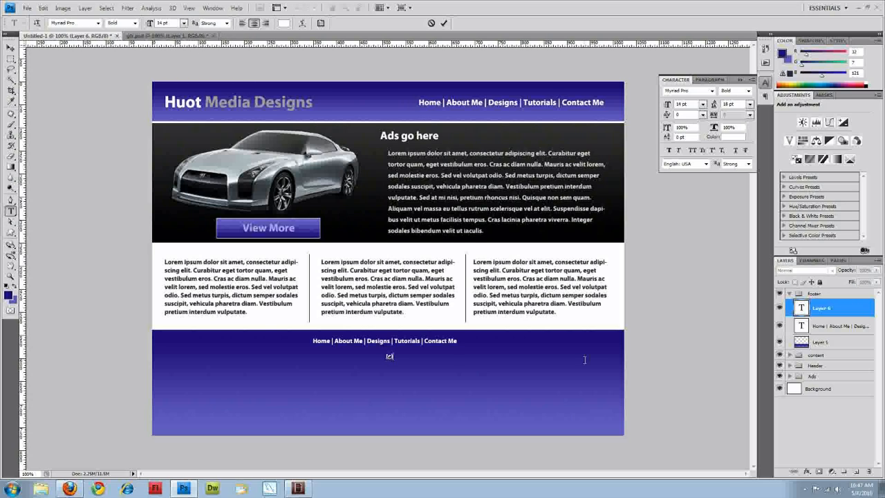
pyautogui.write('(c) 2010')
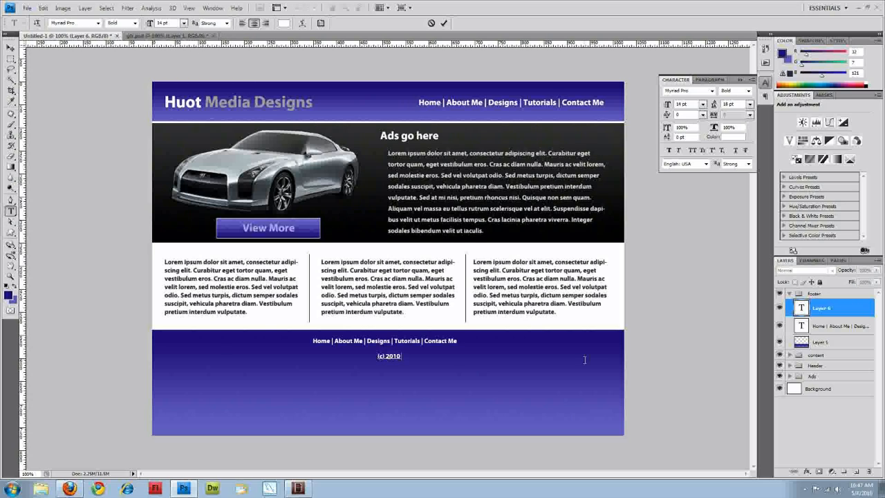
pyautogui.write(', Al')
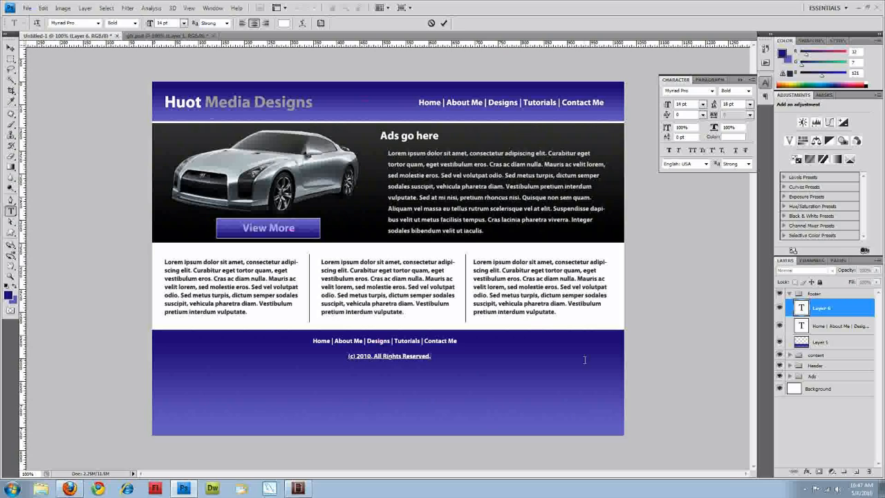
pyautogui.write('Huot Media Designs')
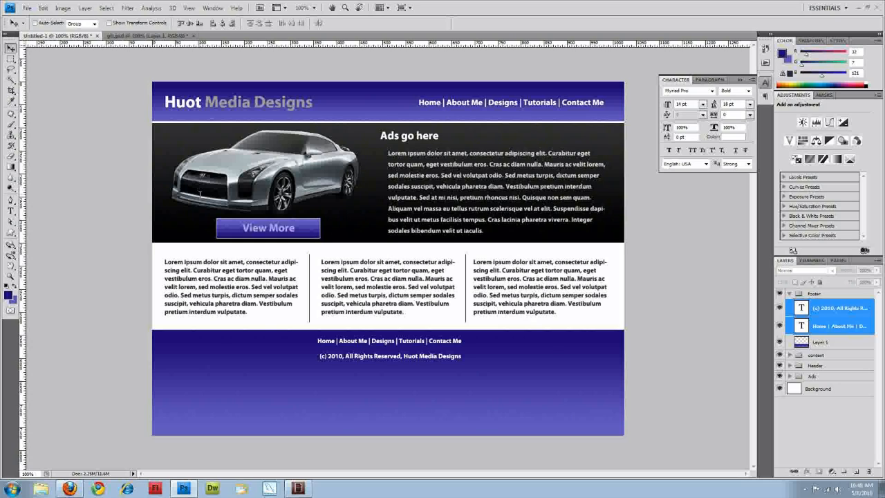
pyautogui.moveTo(548, 410)
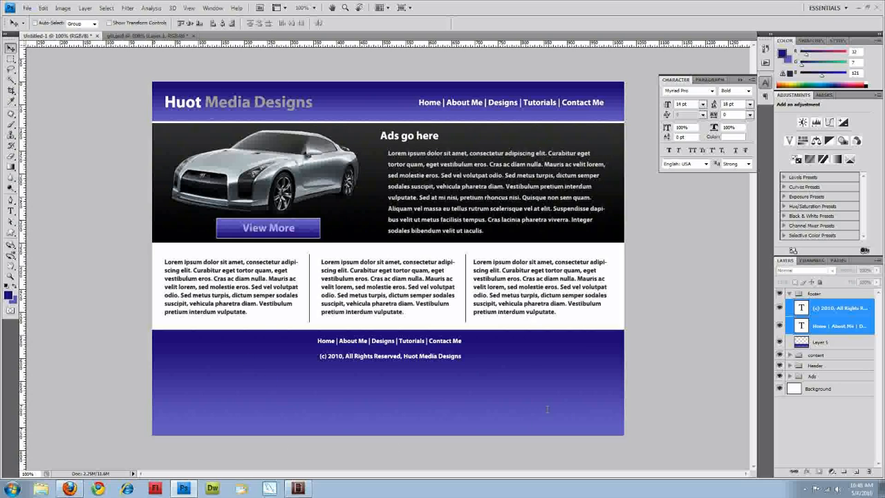